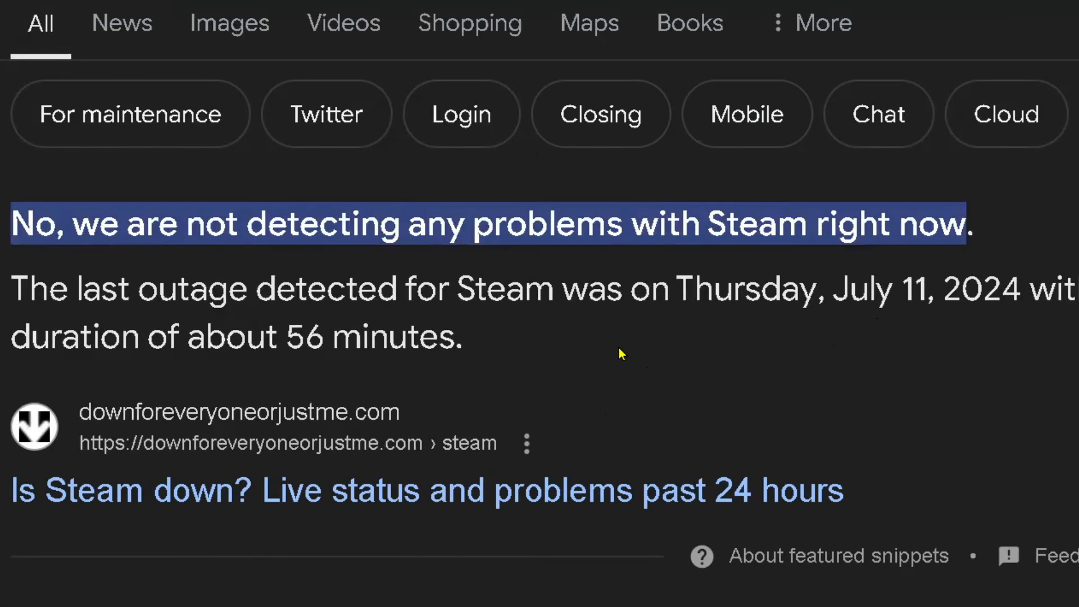
mouse_move(608, 343)
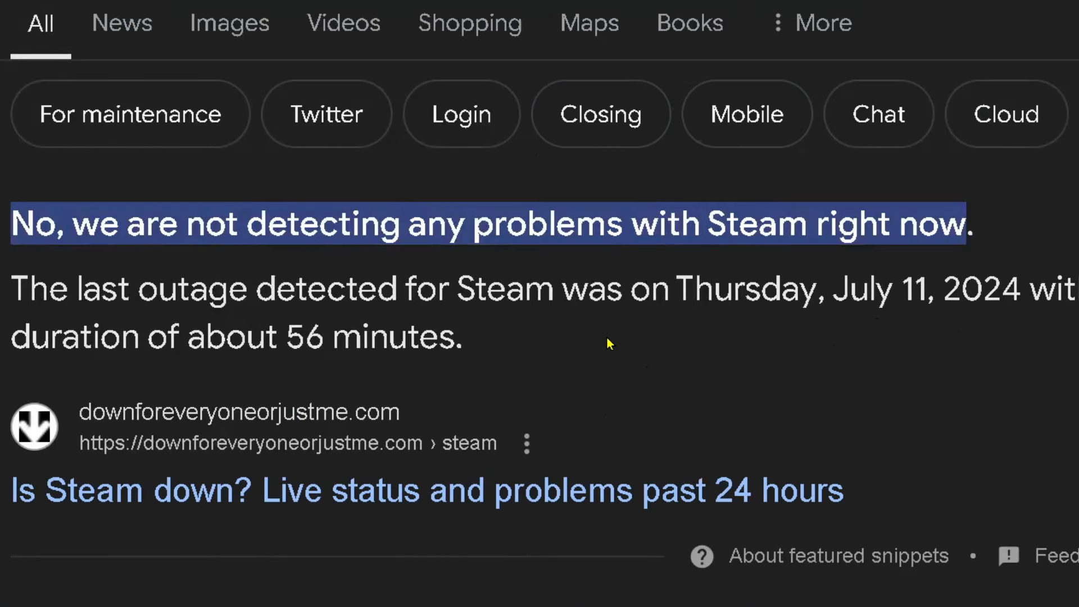
mouse_move(499, 411)
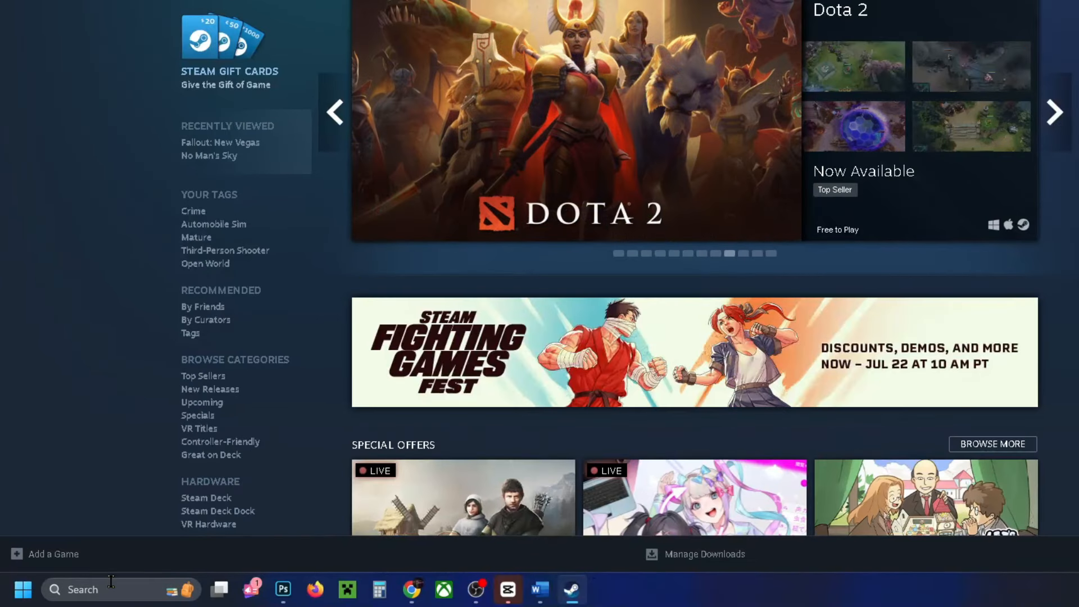
- Launch Command Prompt as administrator from a Windows Search for 'command Prompt'
text(command Prompt)
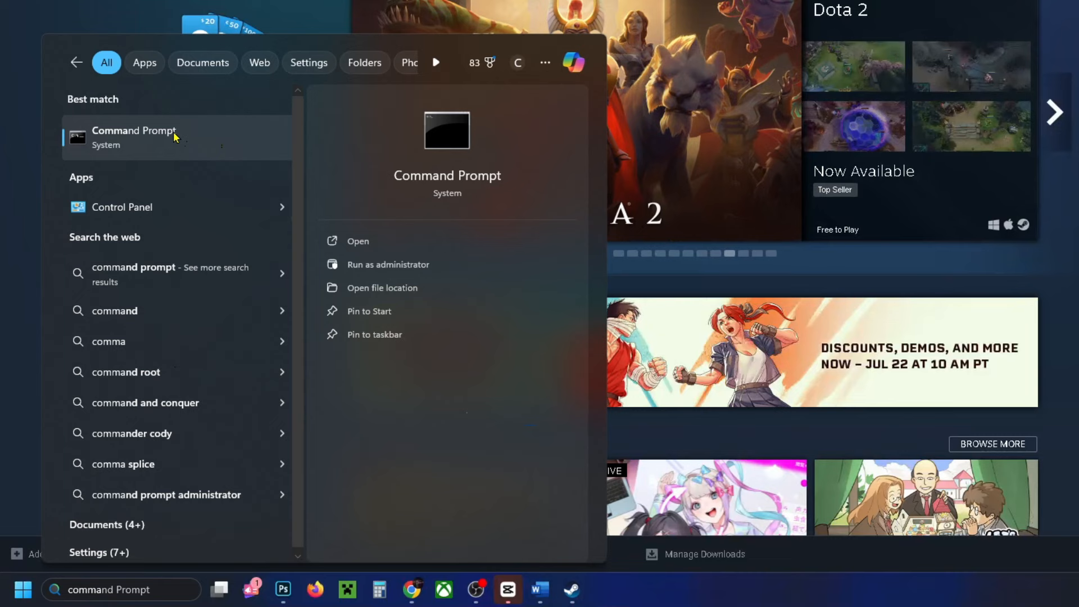
right_click(134, 136)
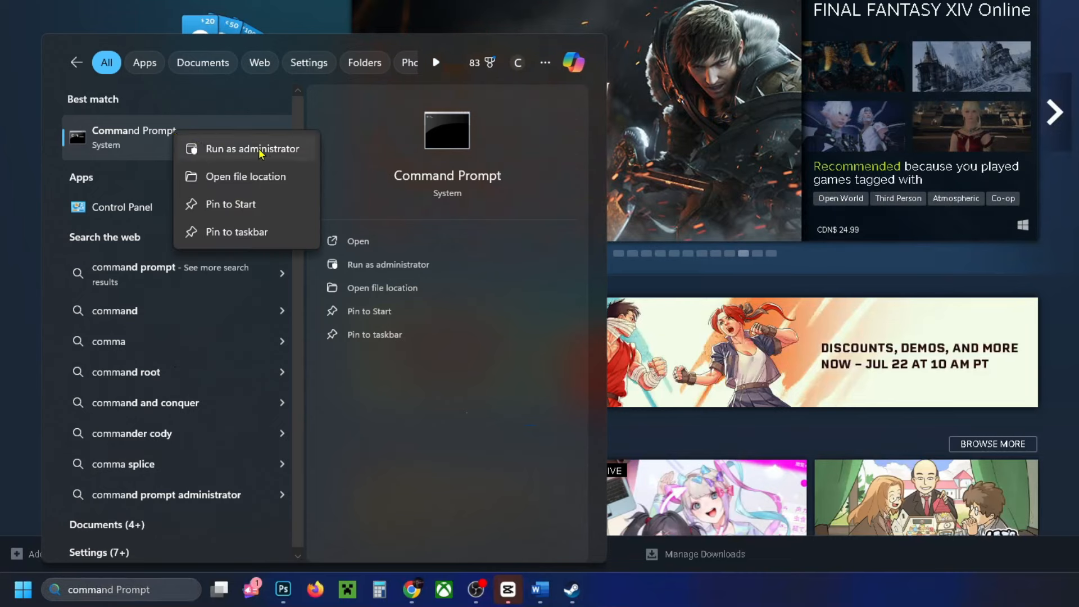
click(254, 148)
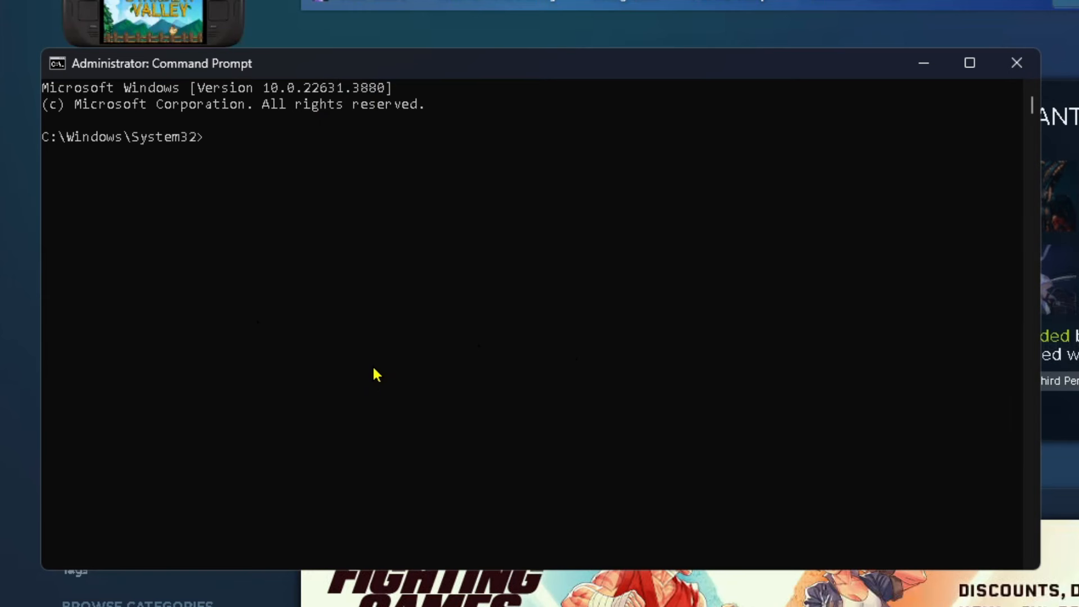
- Run 'ipconfig /flushdns' to clear the DNS resolver cache, then close the console
text(ipcon)
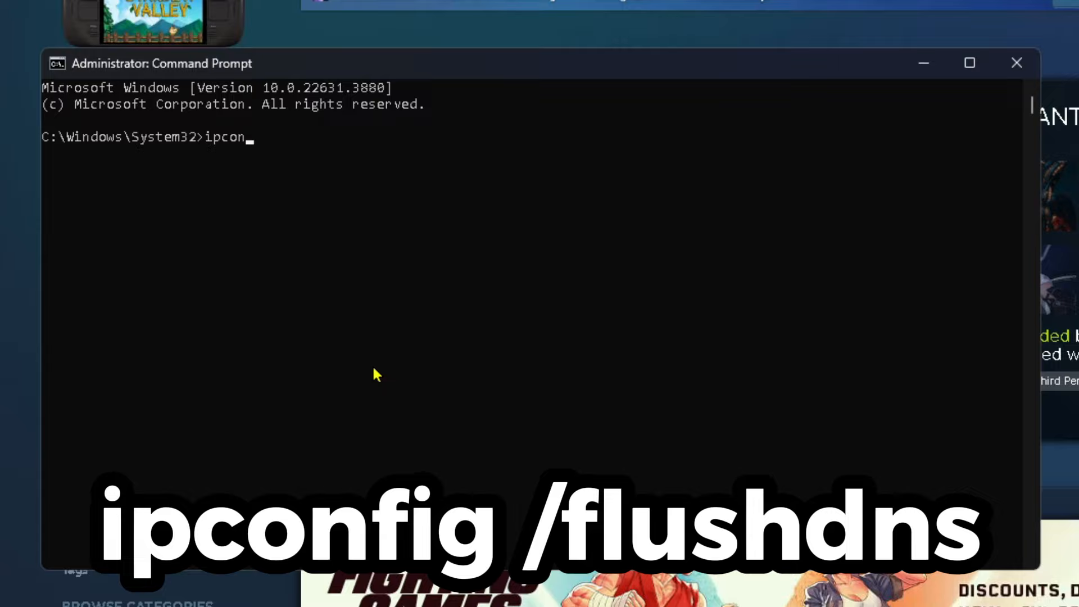
text(fig /)
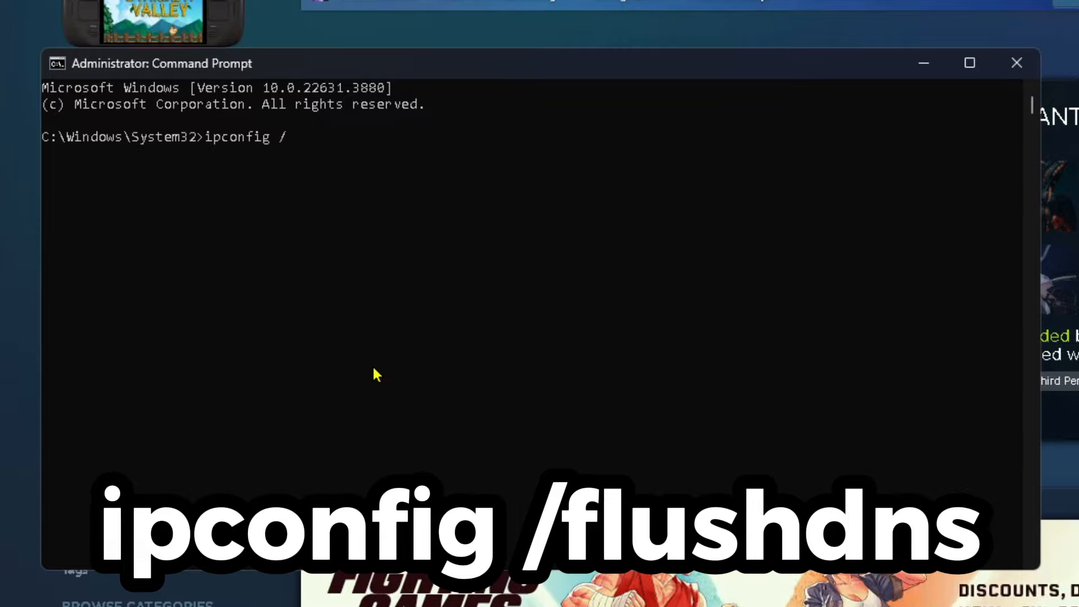
text(flushdns)
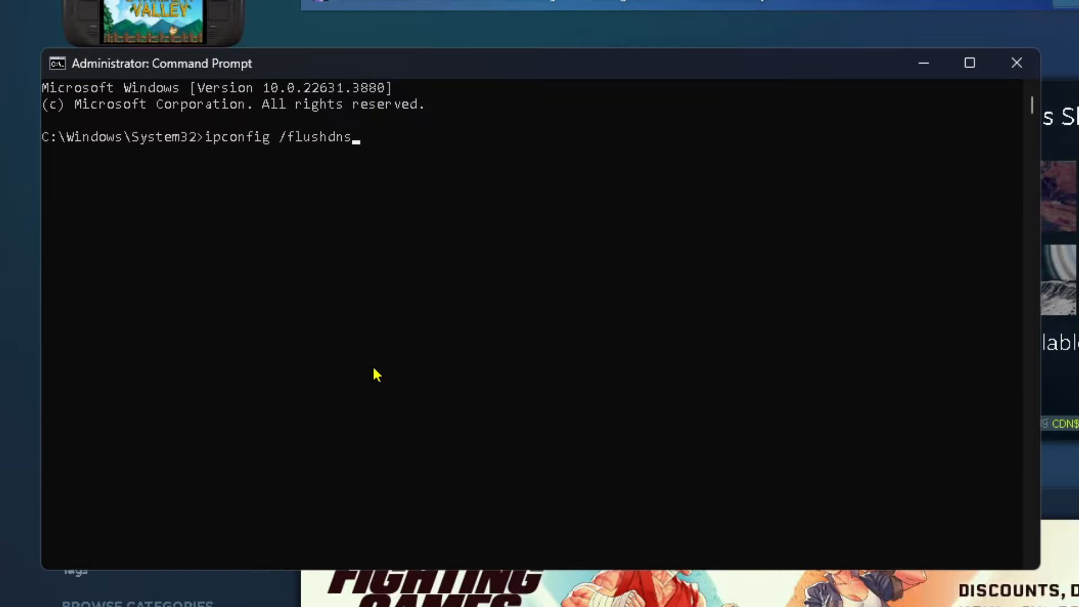
key(Return)
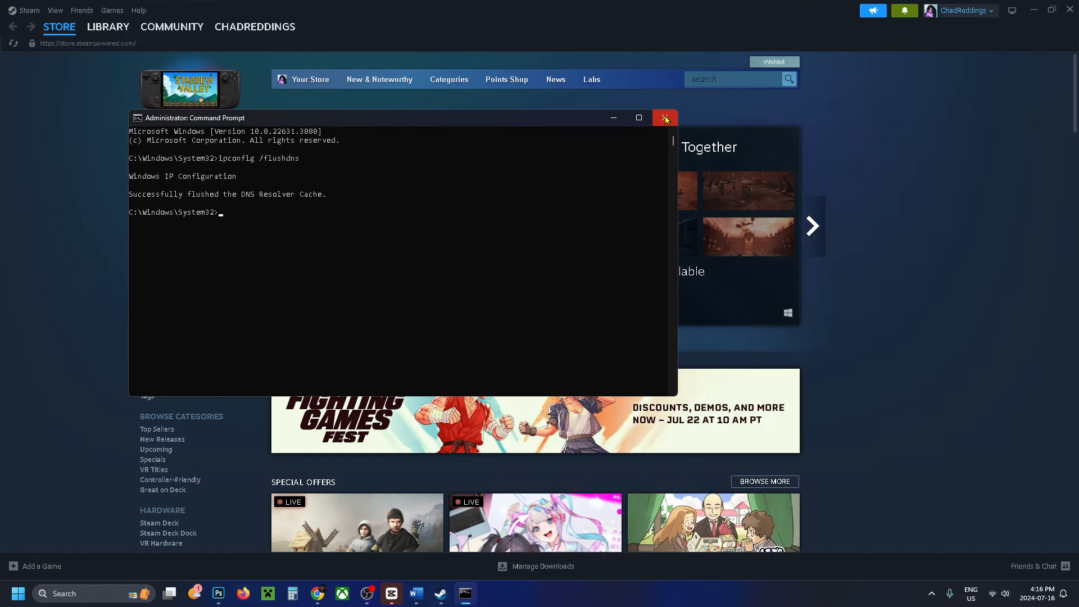
click(665, 118)
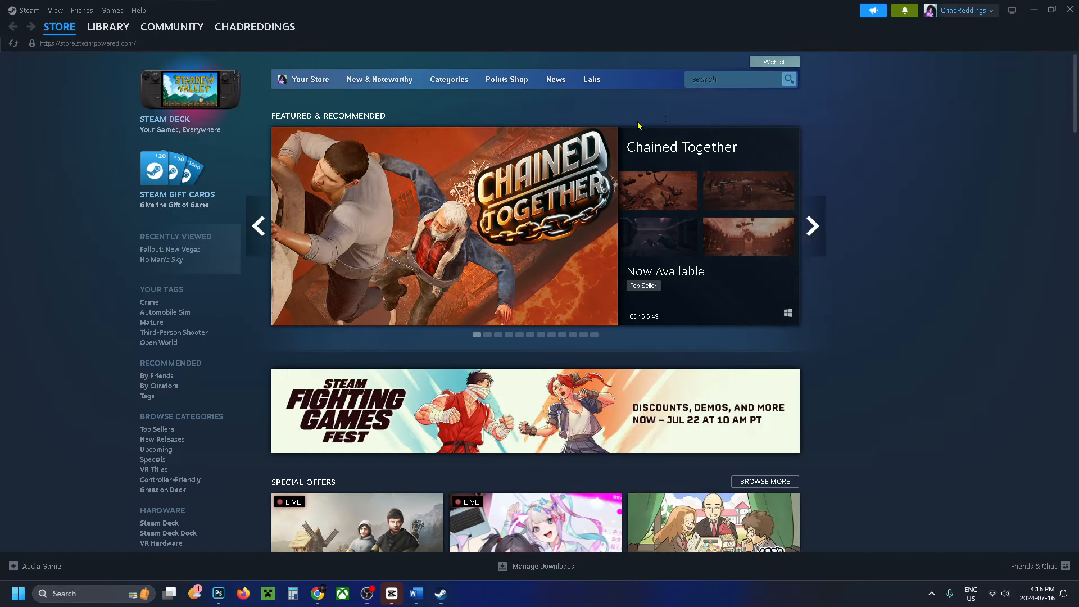
- Find Network Connections by searching 'network c' in Windows Search
click(17, 594)
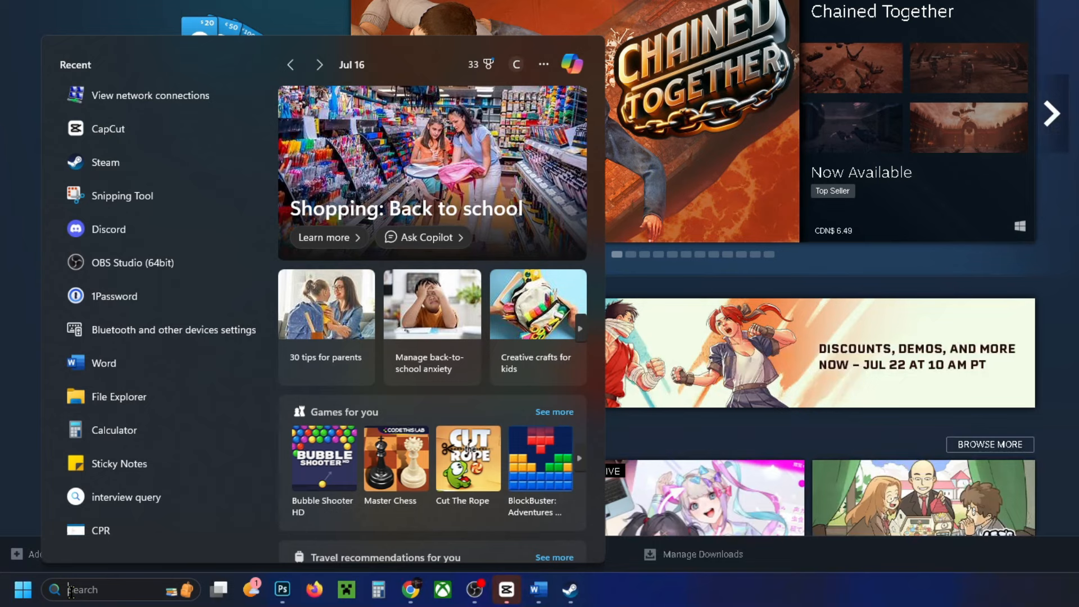
text(network c)
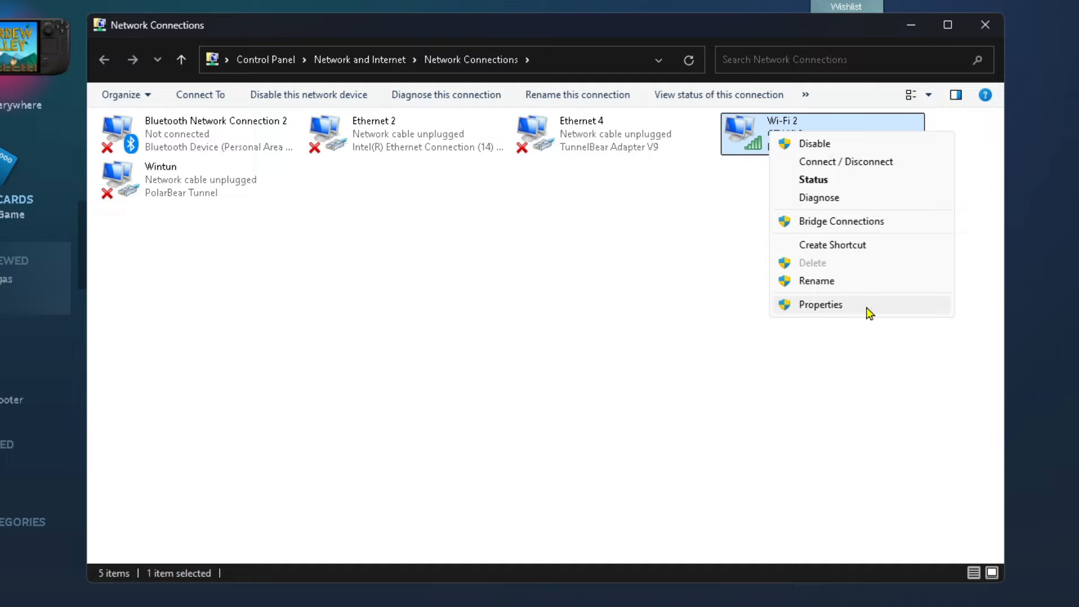
- Reach the Internet Protocol Version 4 (TCP/IPv4) properties of the Wi-Fi 2 connection
click(819, 305)
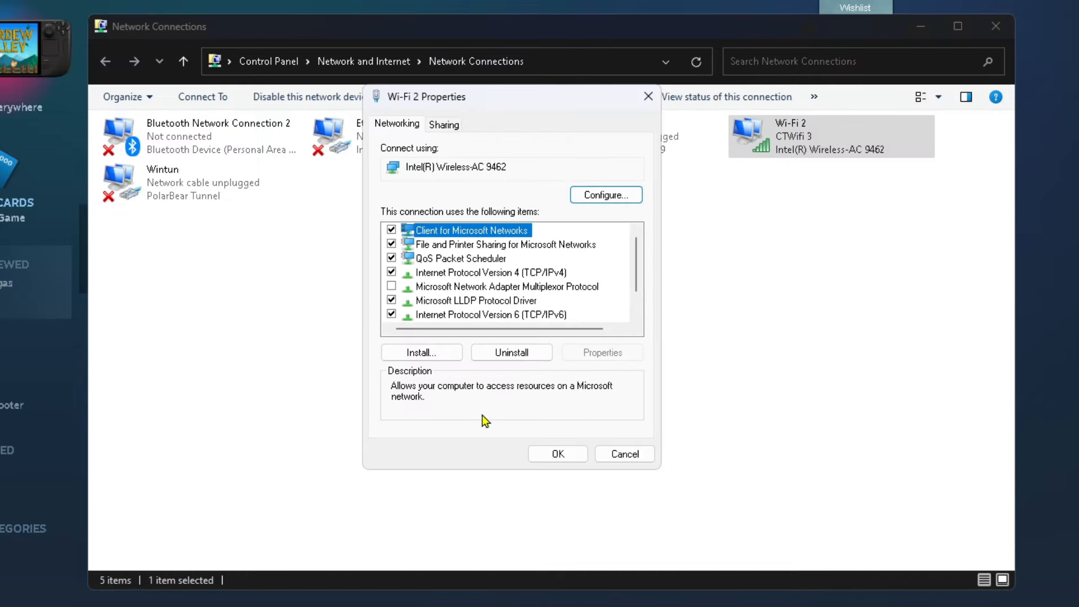
click(482, 272)
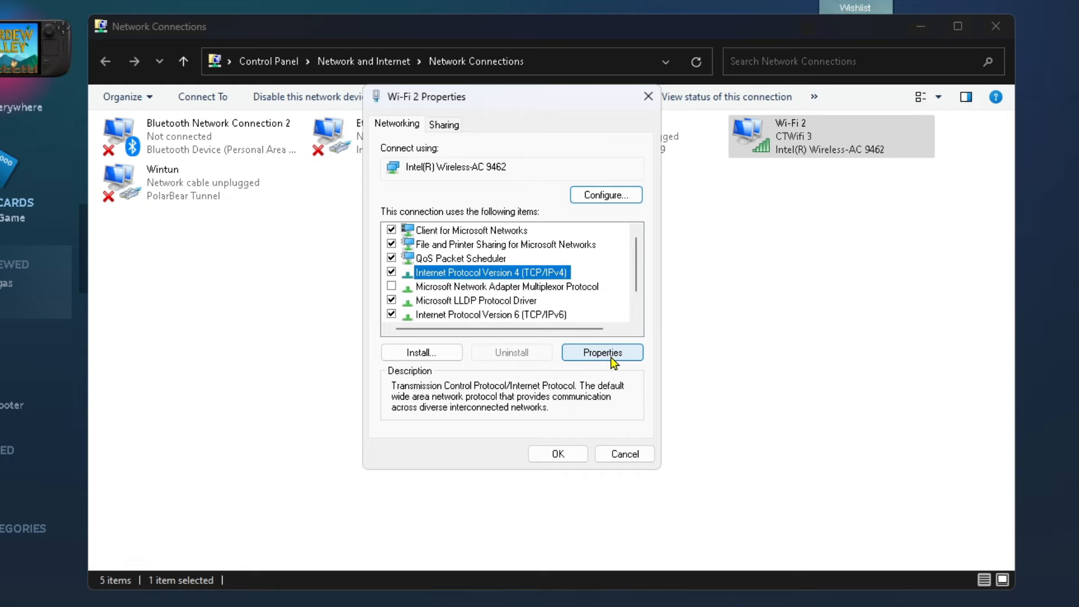
click(600, 351)
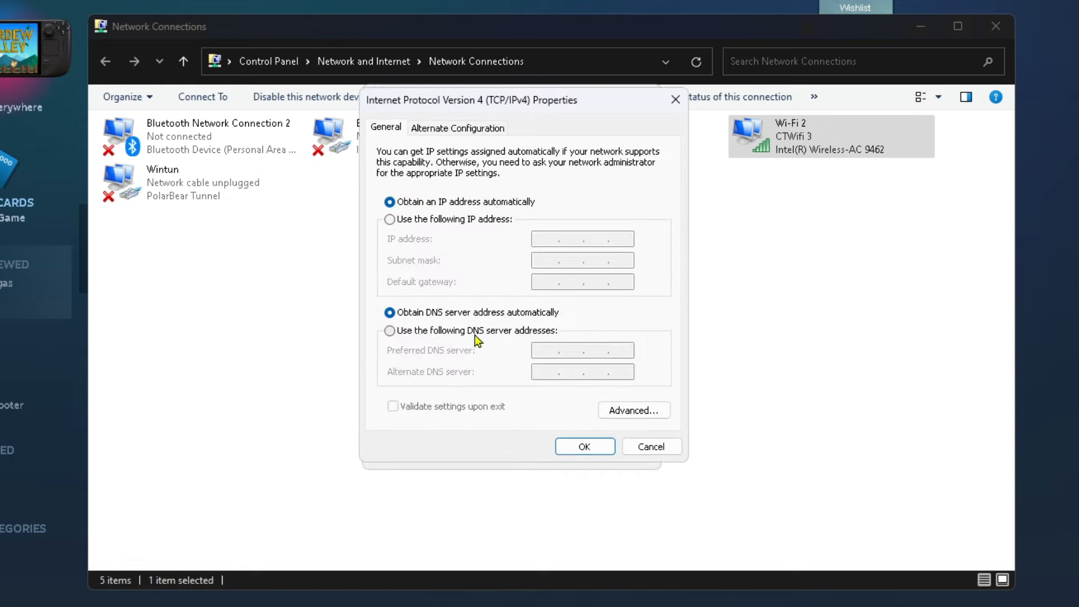
- Set Wi-Fi 2 to manual DNS servers 8.8.8.8 and 8.8.4.4
click(390, 331)
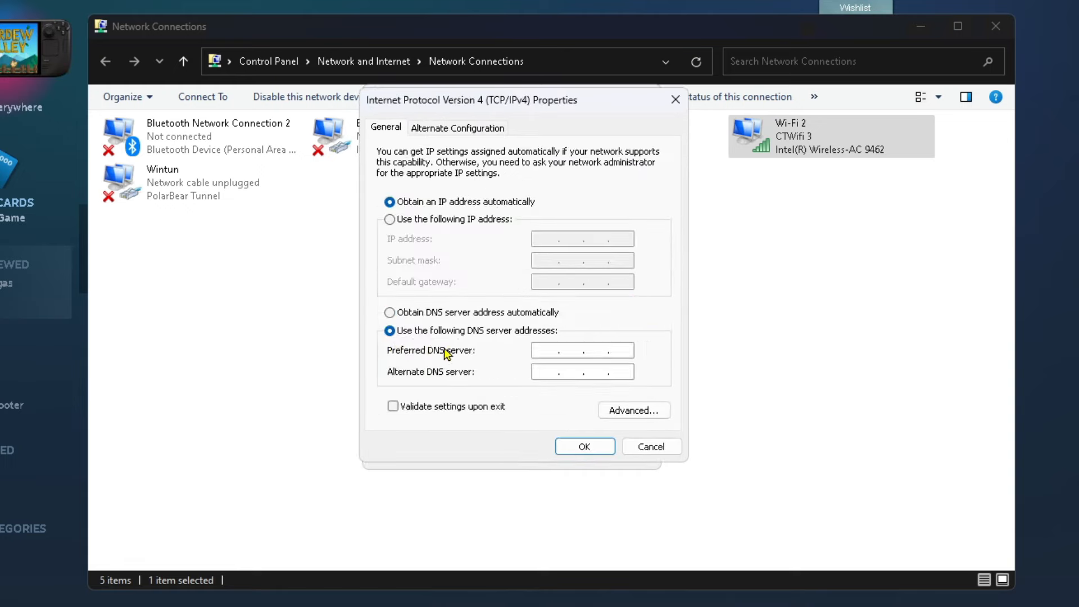
mouse_move(496, 363)
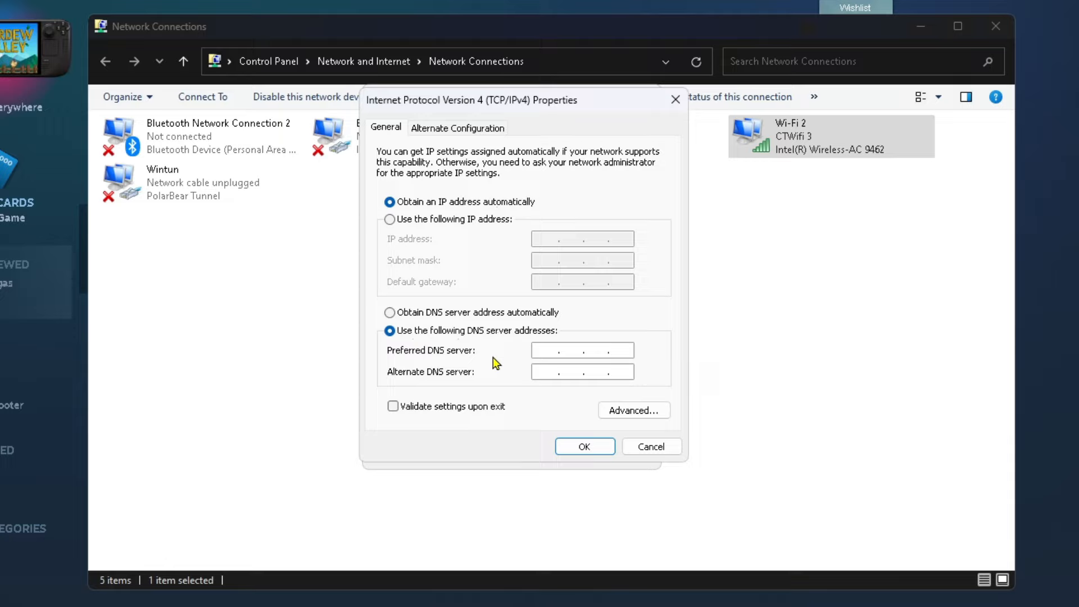
text(8 . 8 .)
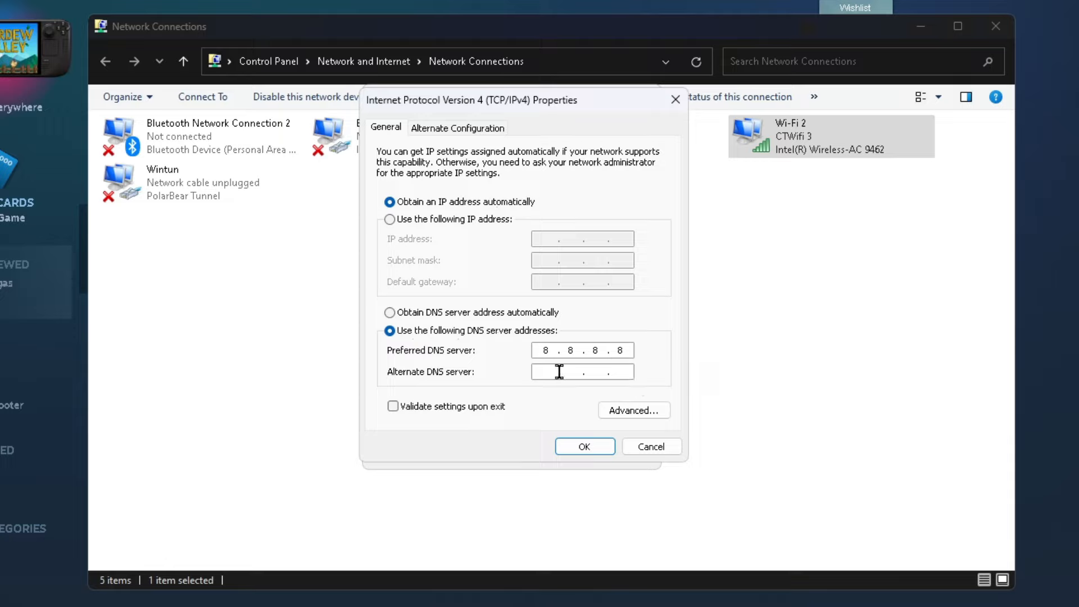
text(8.8.4.)
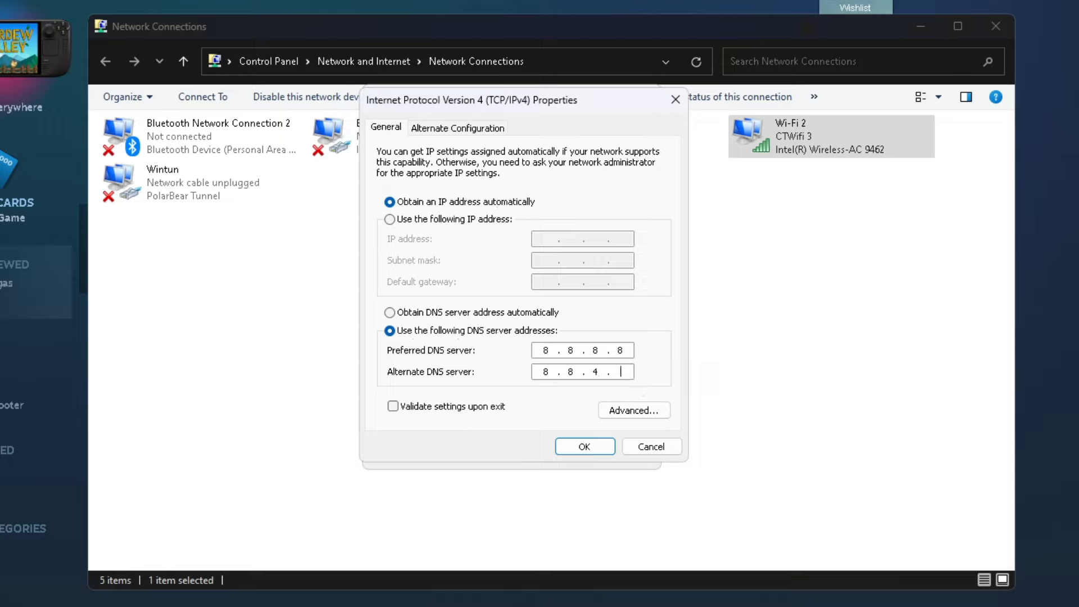
text(4)
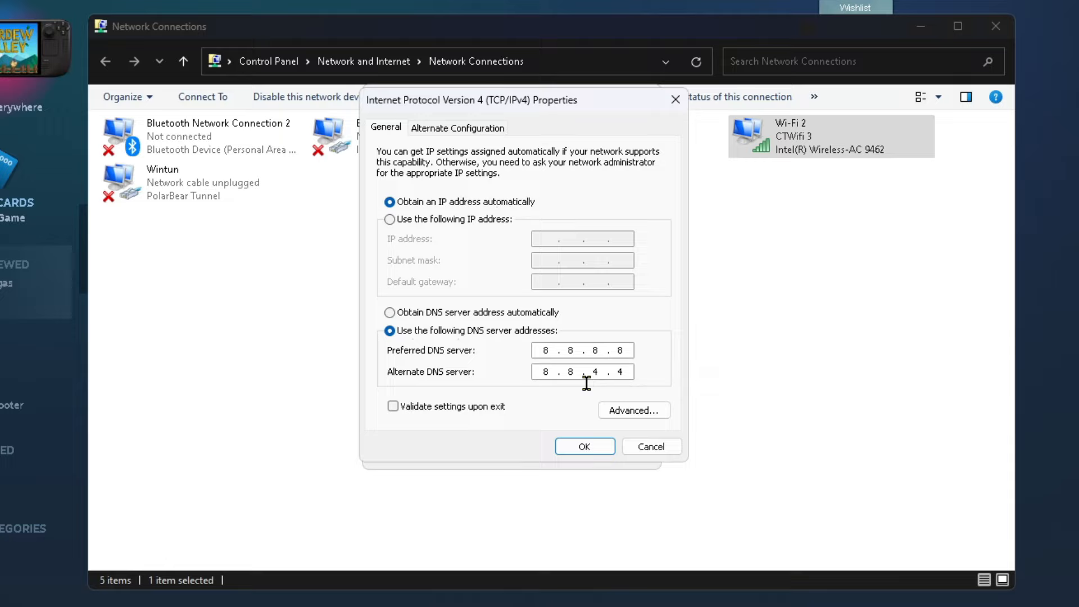
mouse_move(560, 414)
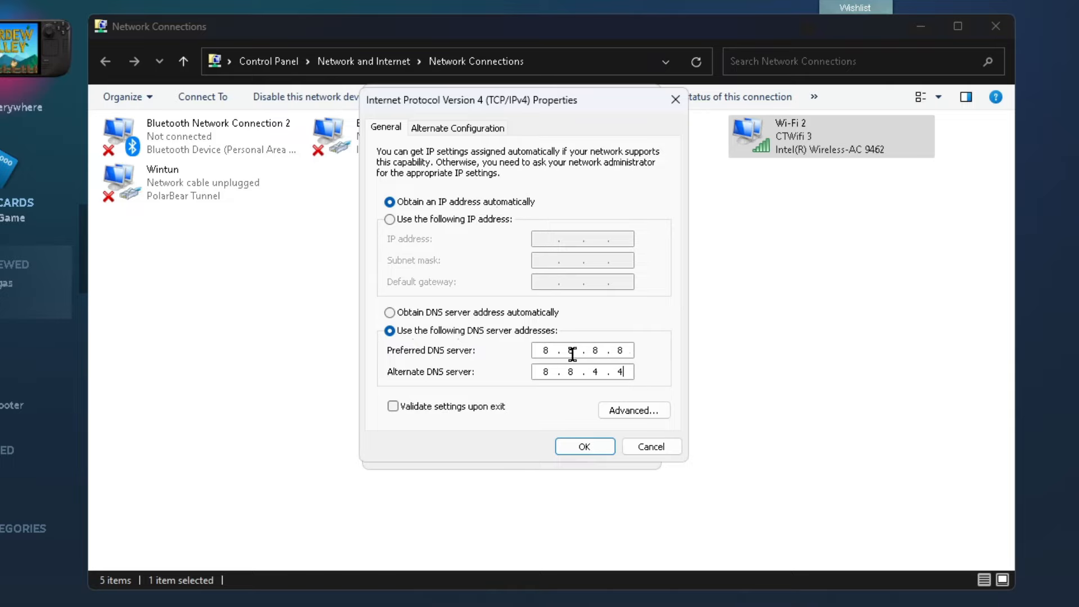
- Confirm the DNS change and close the Wi-Fi 2 properties and Network Connections
click(583, 447)
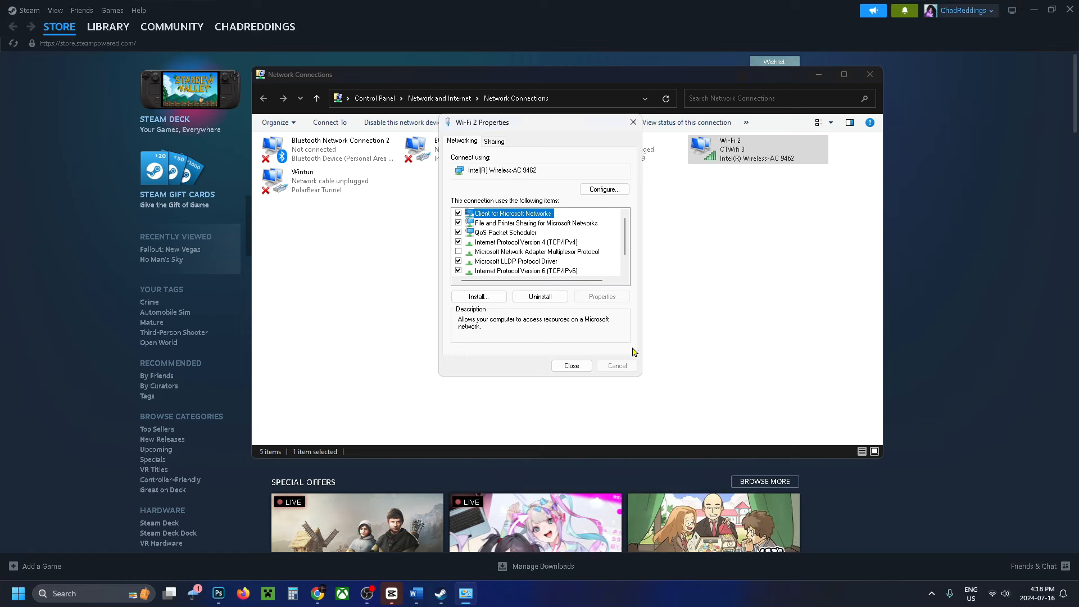
click(571, 366)
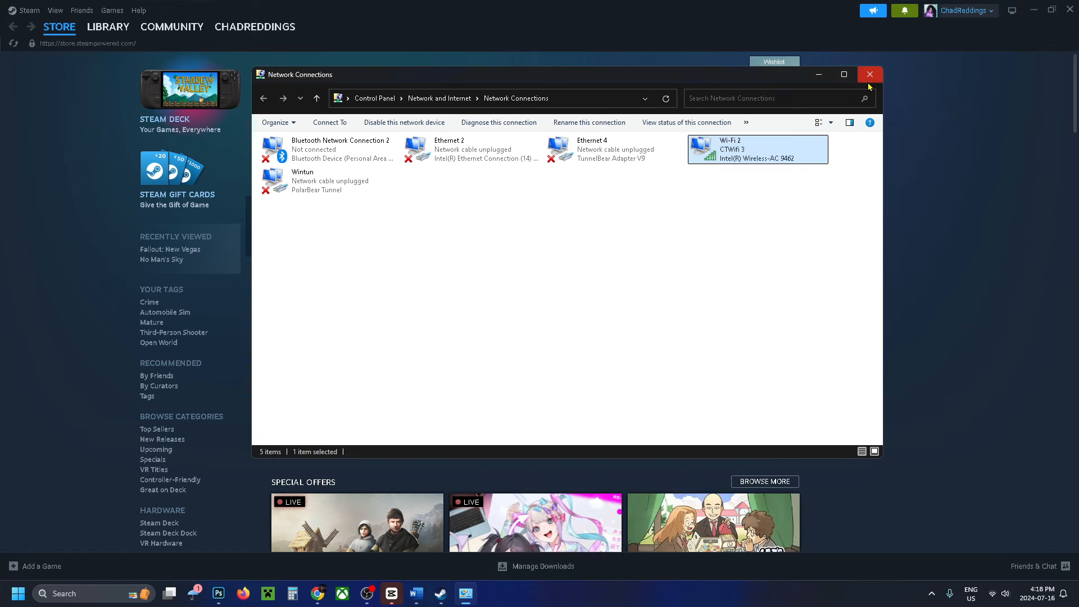
click(868, 74)
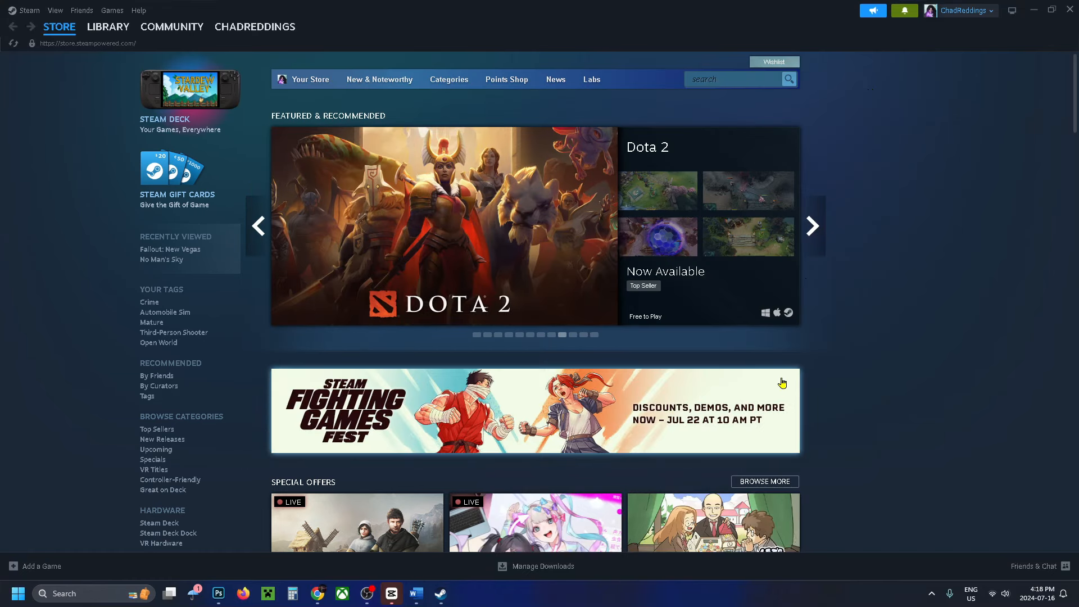